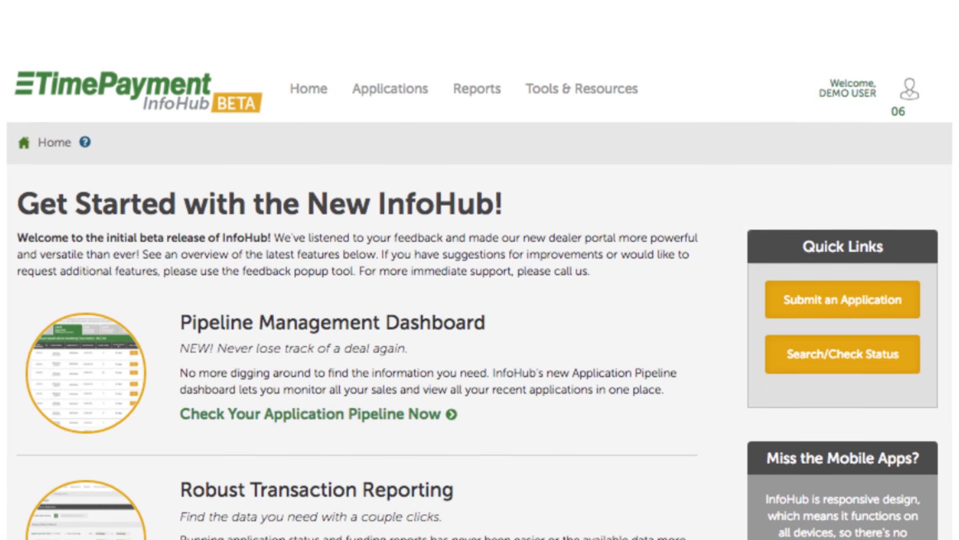
- Go to hub.timepayment.com, log in as the demo user and confirm the dealer code to proceed
scroll("down", 3)
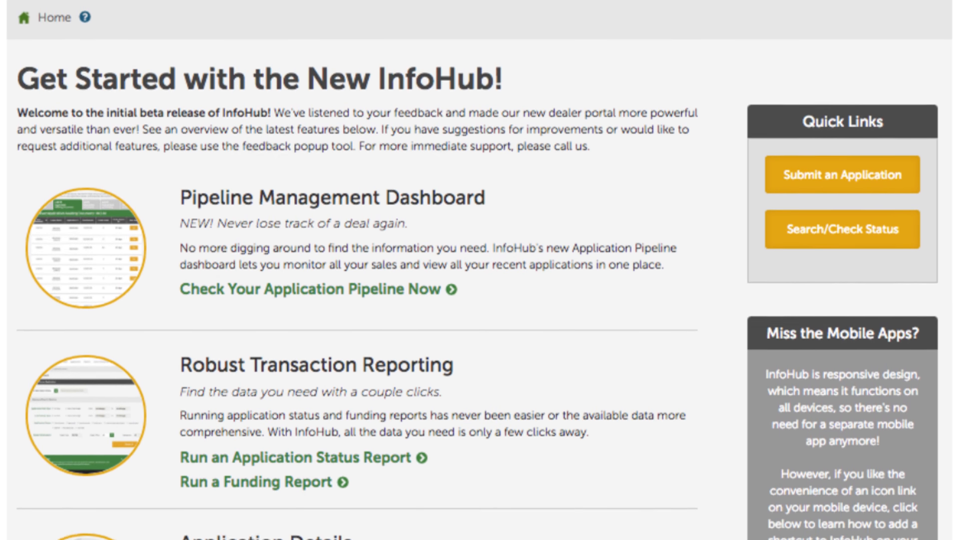
scroll("down", 3)
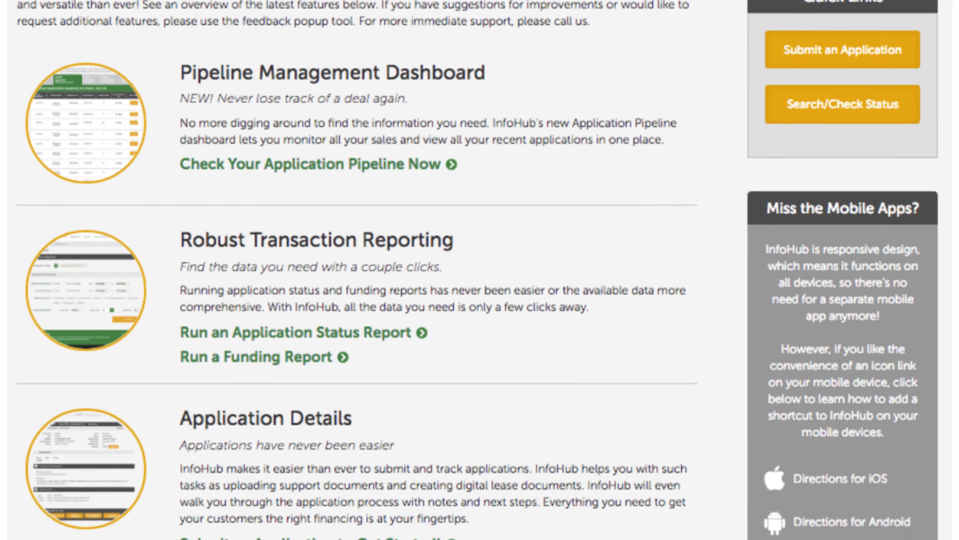
scroll("down", 3)
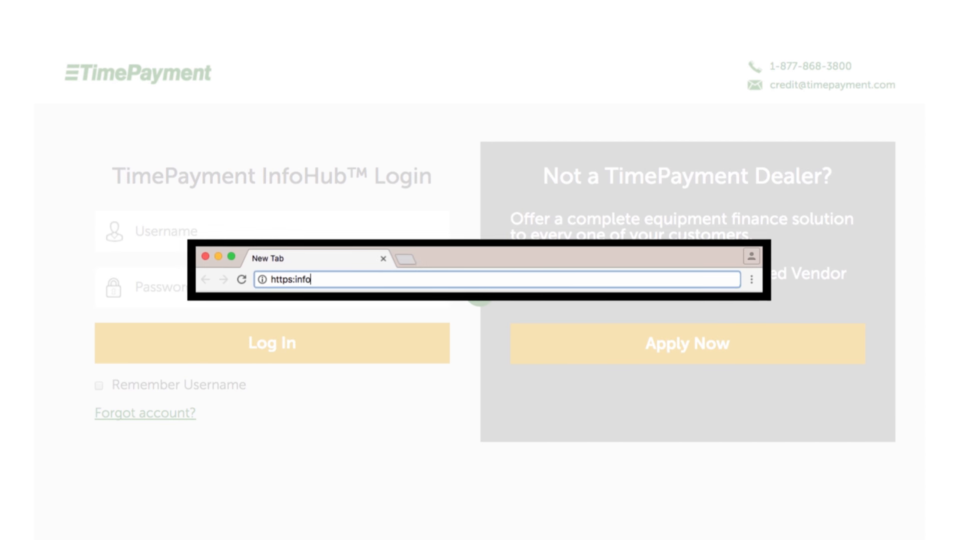
type("hub.timepa")
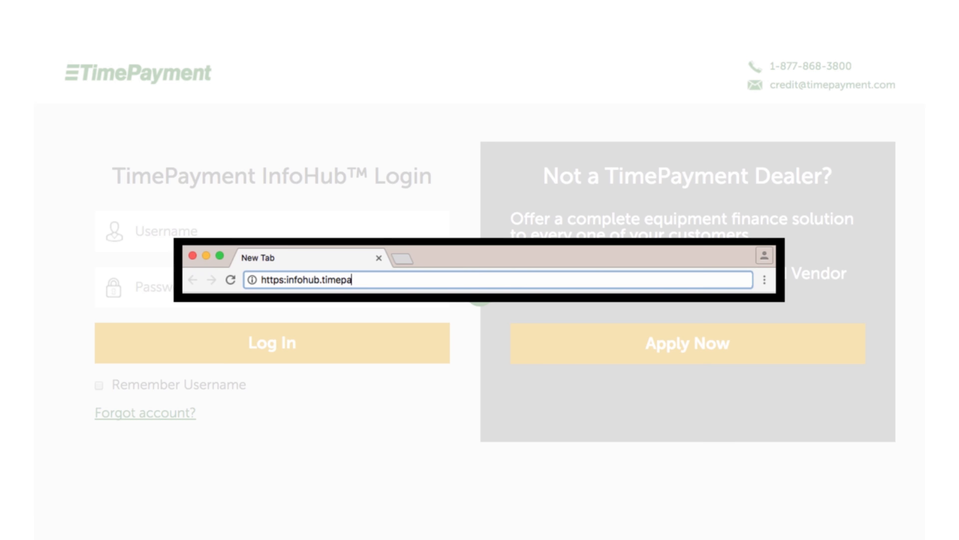
type("yment.com")
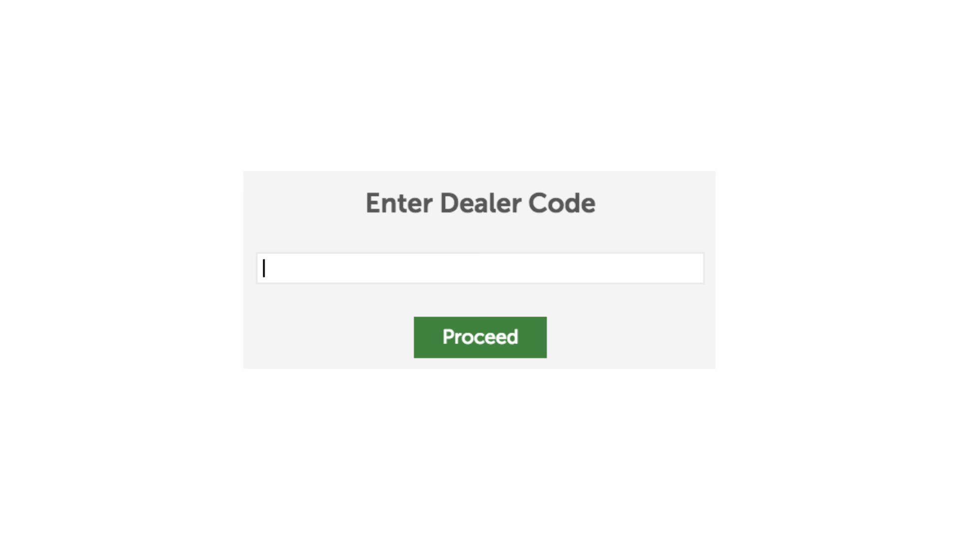
left_click(479, 337)
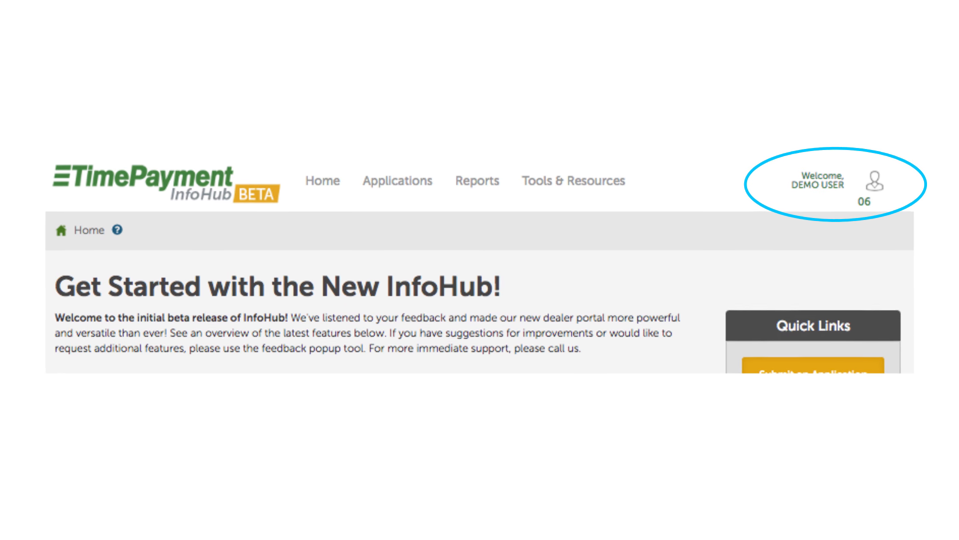
- Start a new lease application from the Submit an Application quick link
scroll("down", 3)
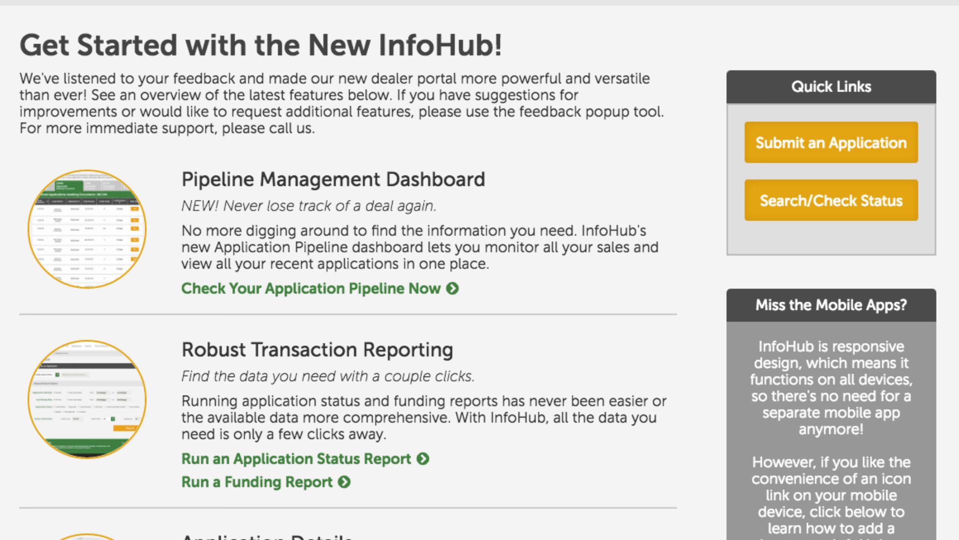
mouse_move(830, 142)
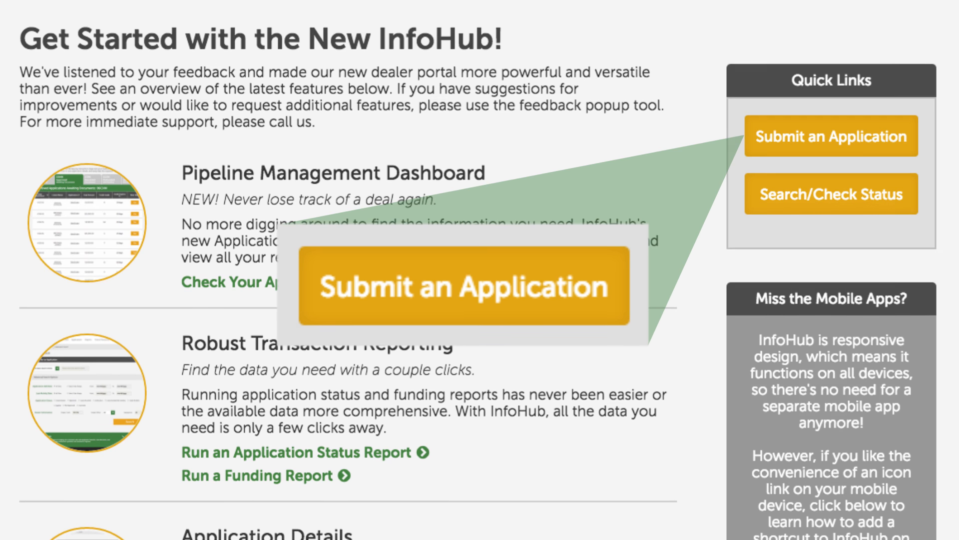
left_click(464, 287)
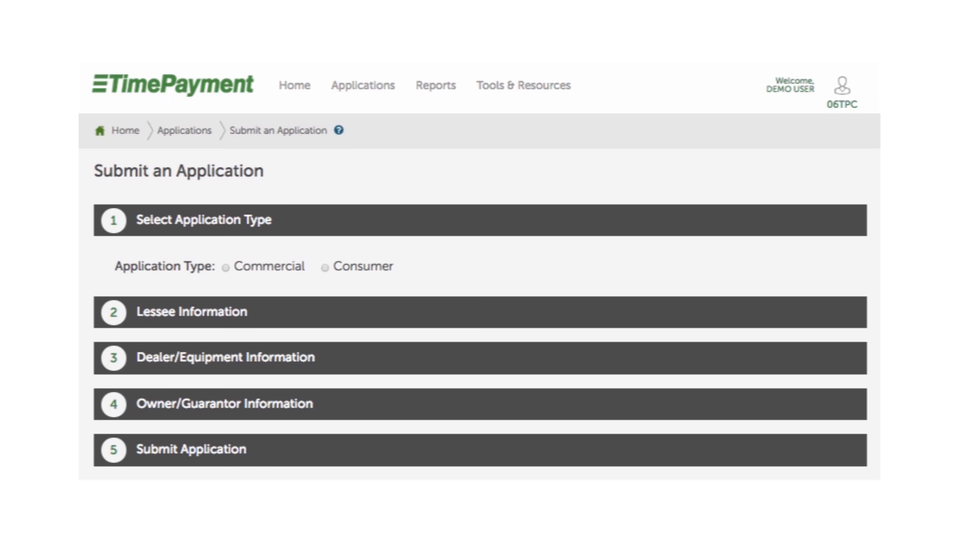
mouse_move(228, 282)
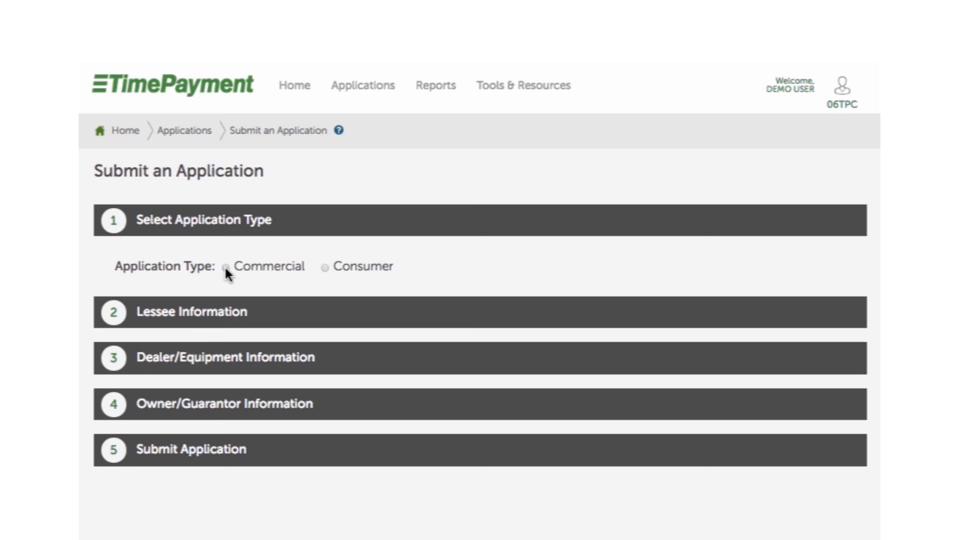
- Set the Application Type to Commercial, revealing the Lessee Information fields
left_click(227, 266)
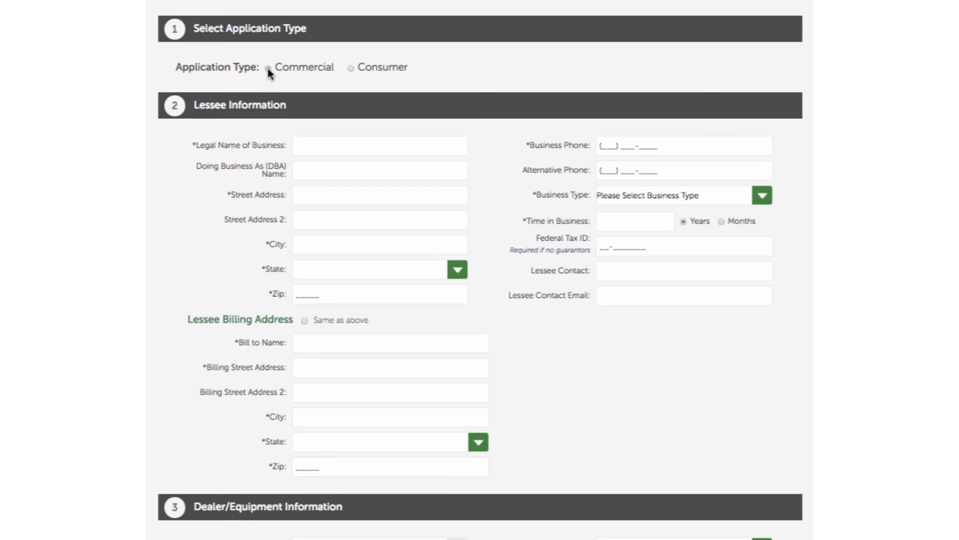
- Enter lessee Businessy Business, Amherst NH, LLC, and equipment Standard FMV, 48 months, $5000
scroll("down", 3)
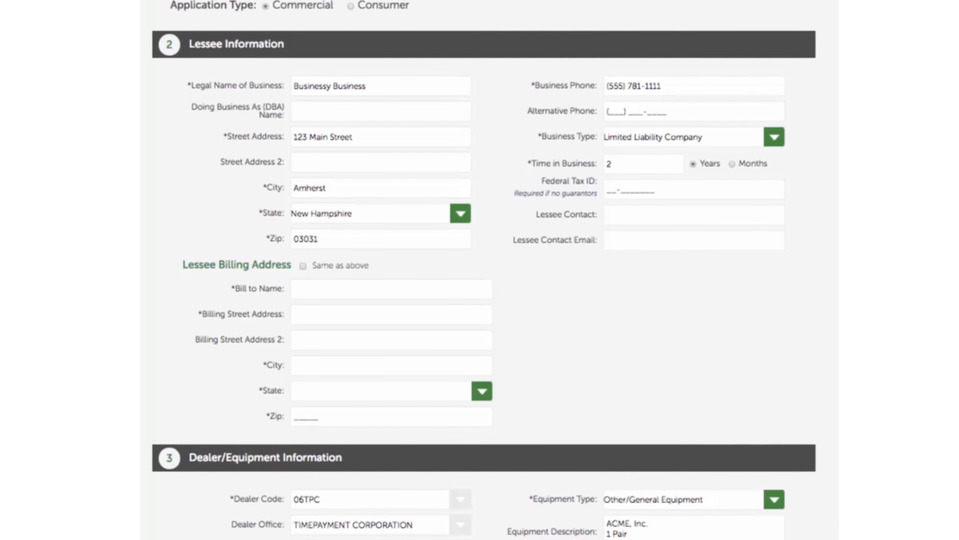
scroll("down", 3)
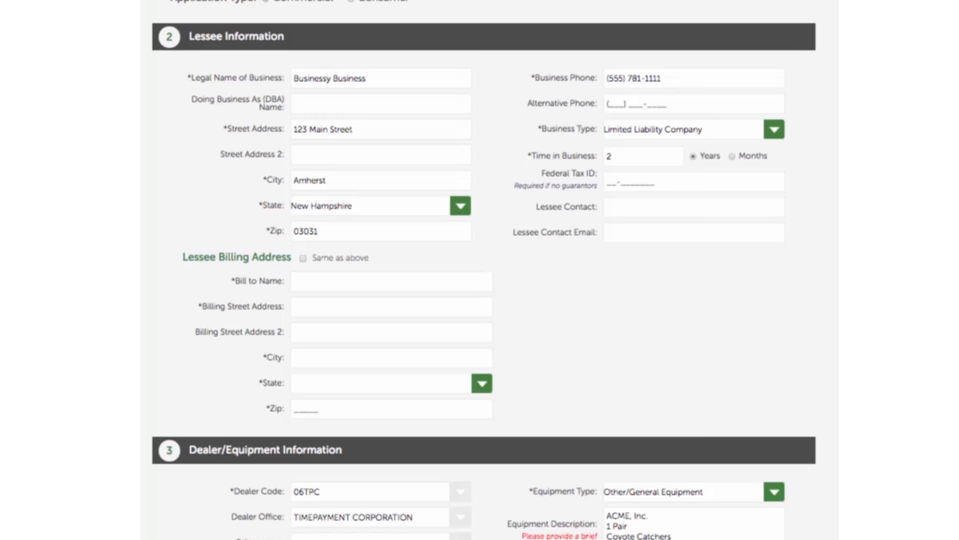
scroll("down", 3)
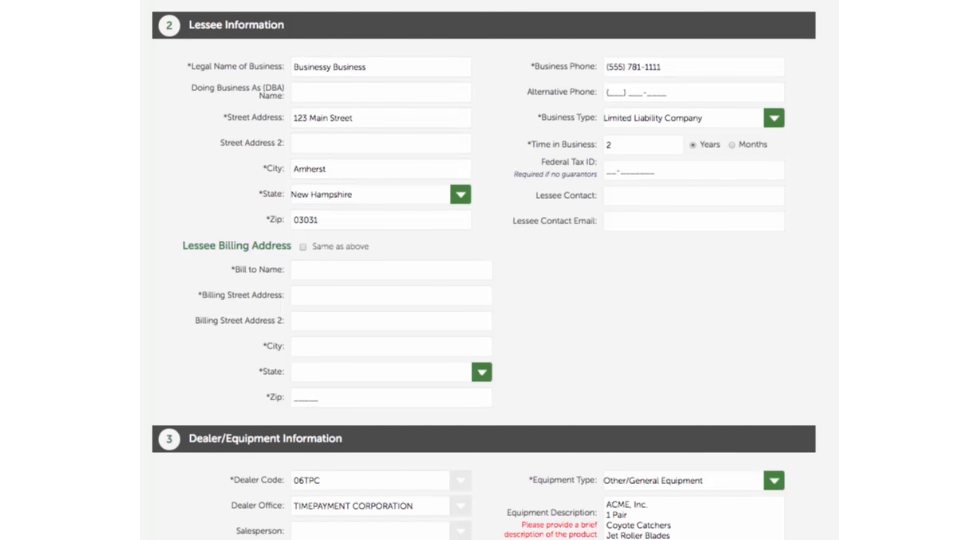
scroll("down", 3)
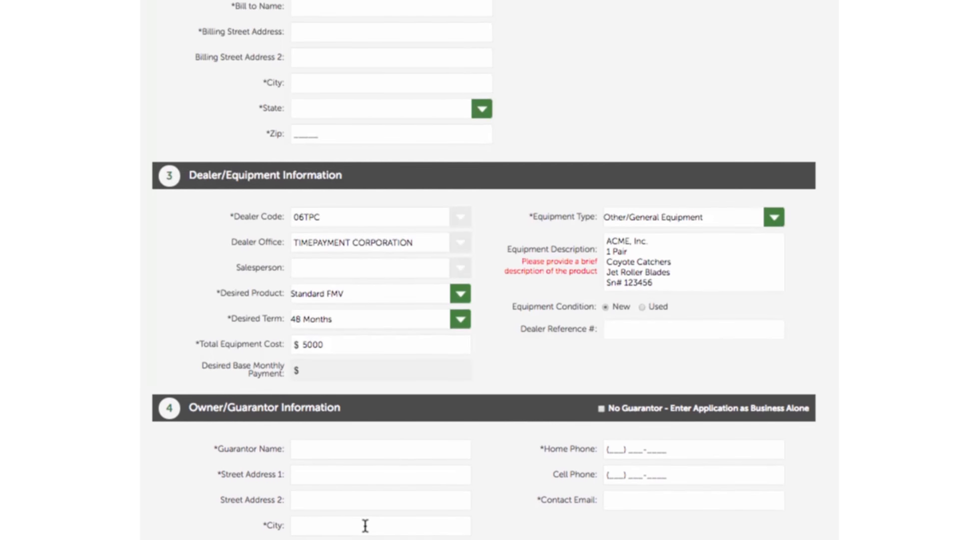
scroll("down", 3)
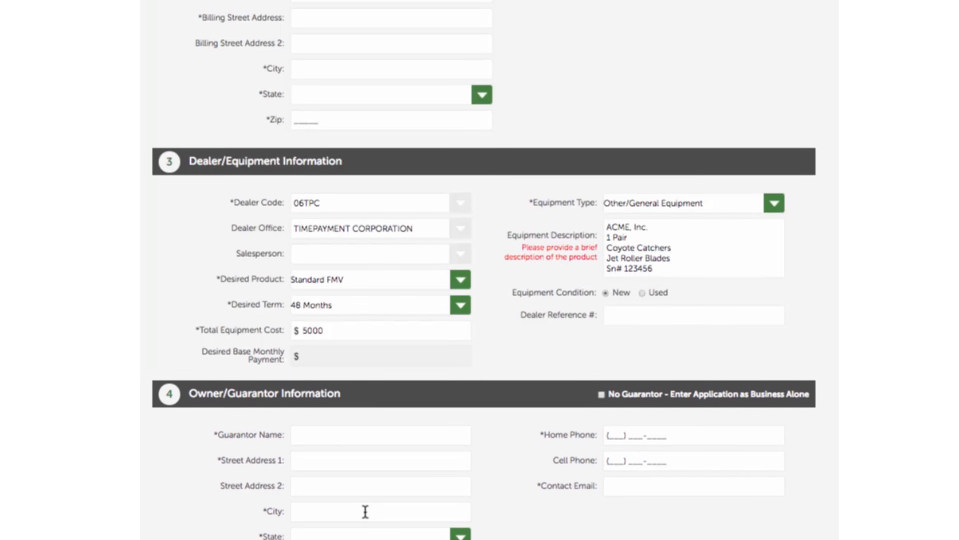
scroll("down", 3)
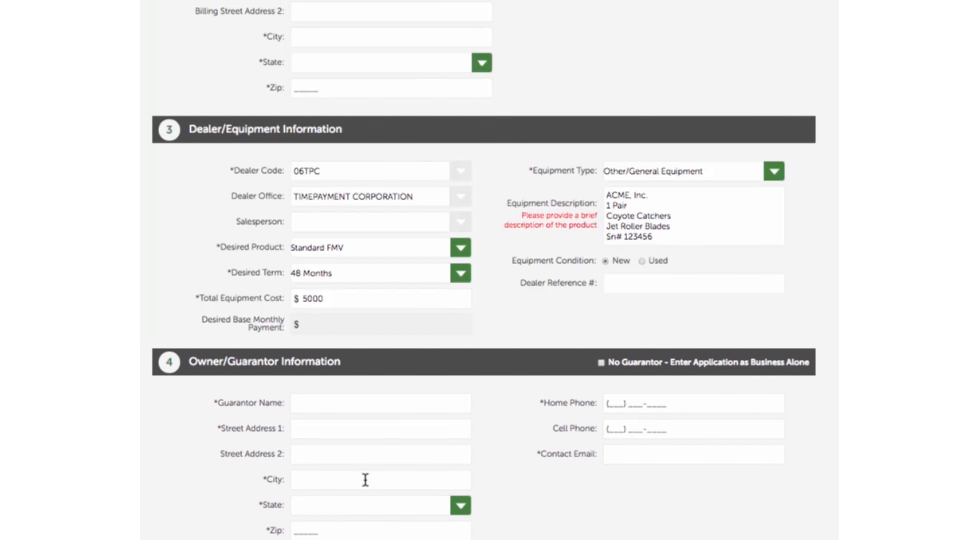
scroll("down", 3)
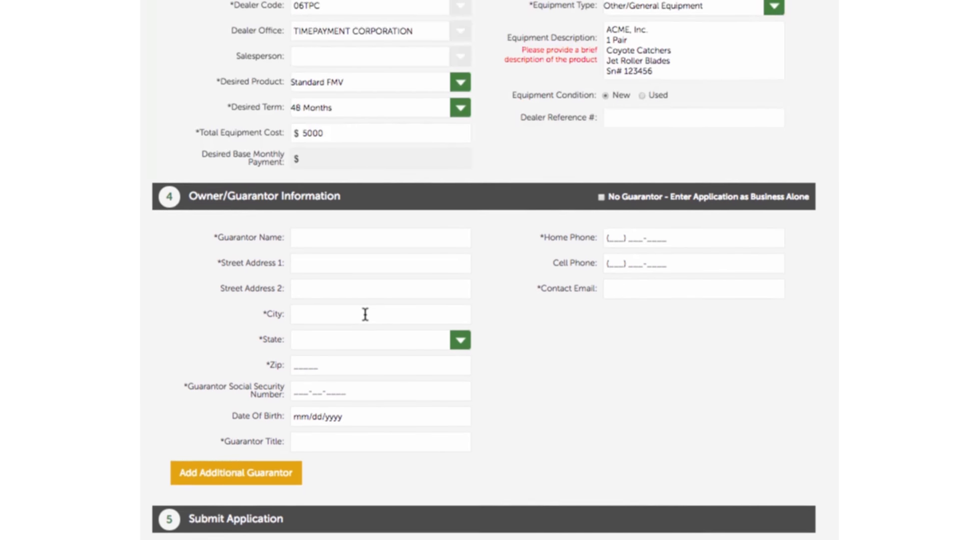
scroll("down", 3)
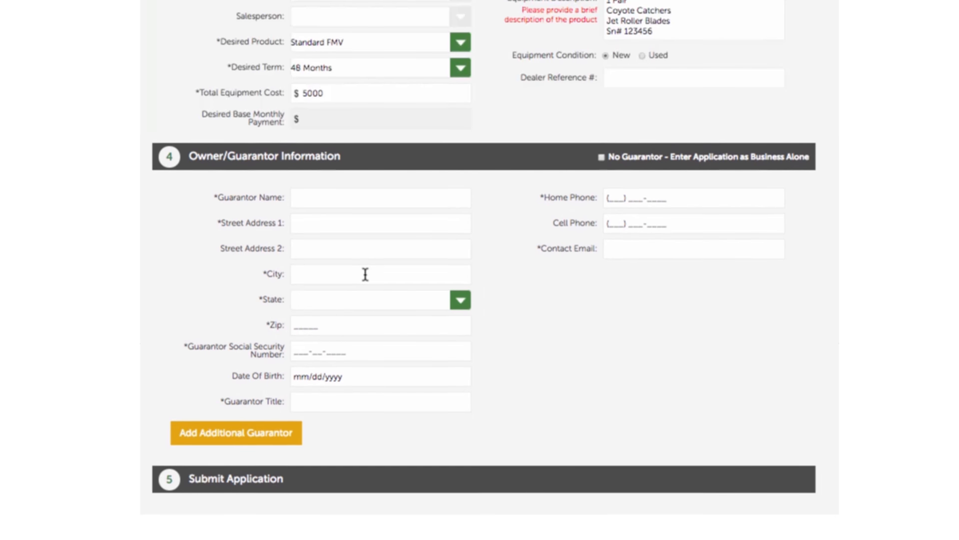
scroll("down", 3)
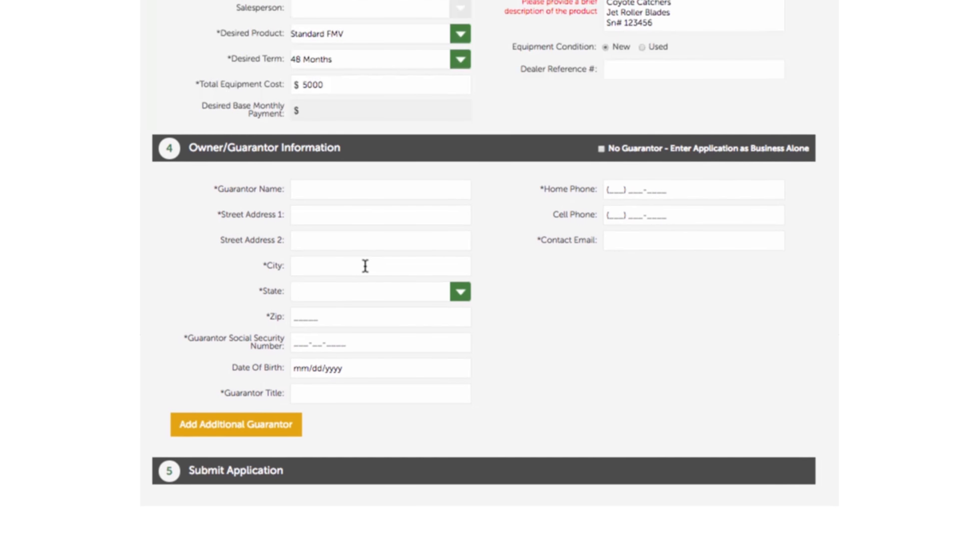
- Check No Guarantor - Enter Application as Business Alone and submit the application
scroll("down", 3)
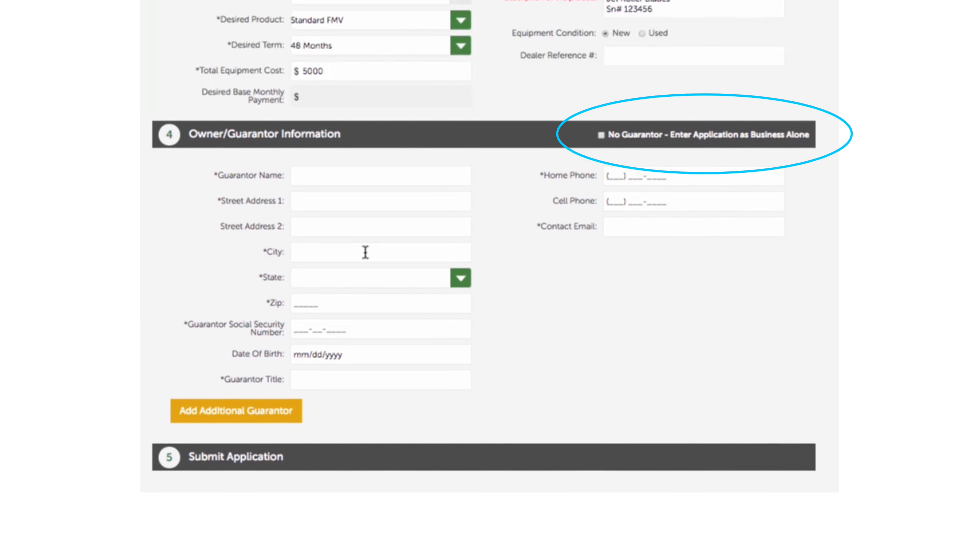
scroll("down", 3)
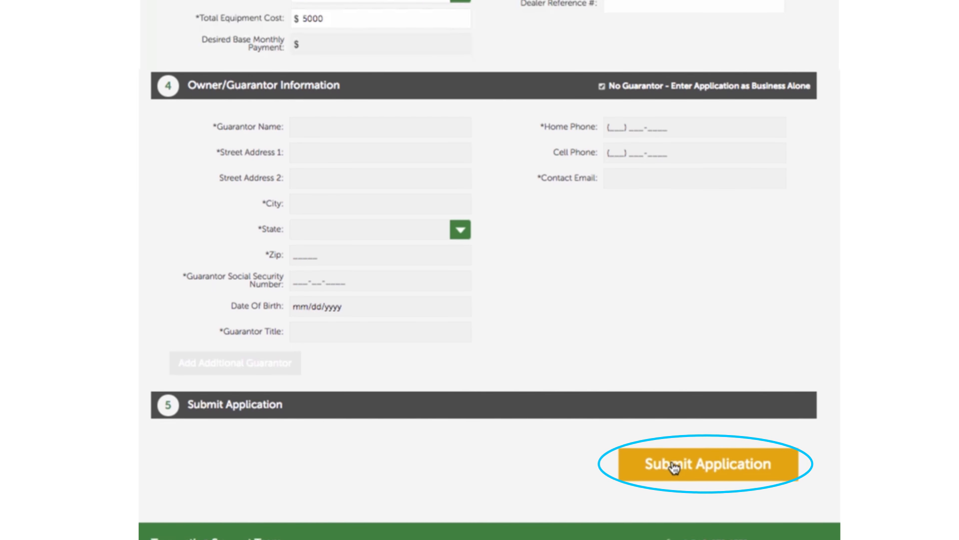
scroll("down", 3)
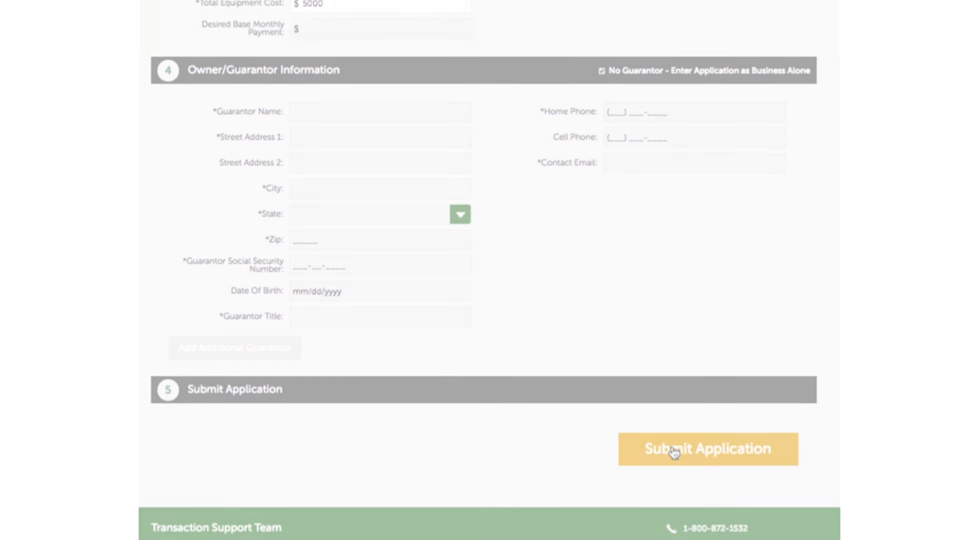
left_click(707, 448)
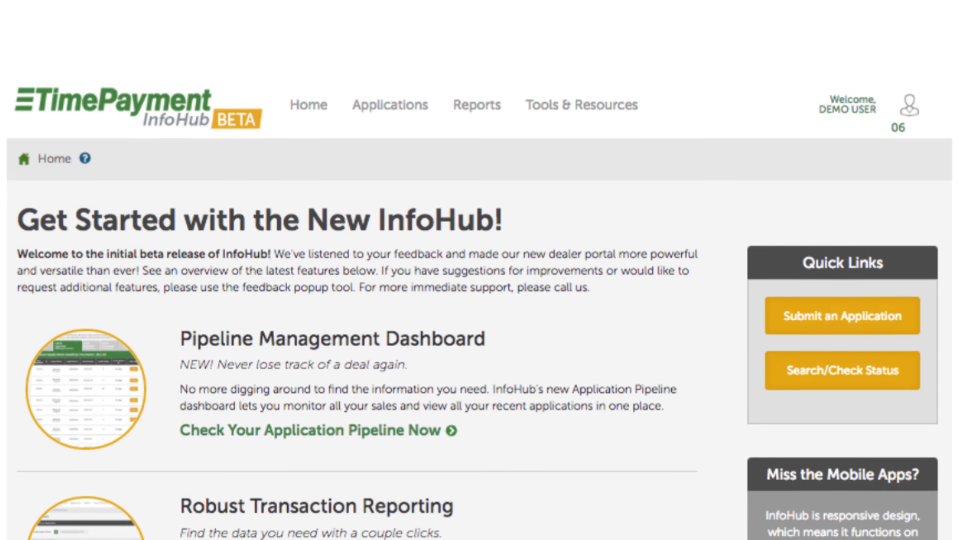
scroll("down", 3)
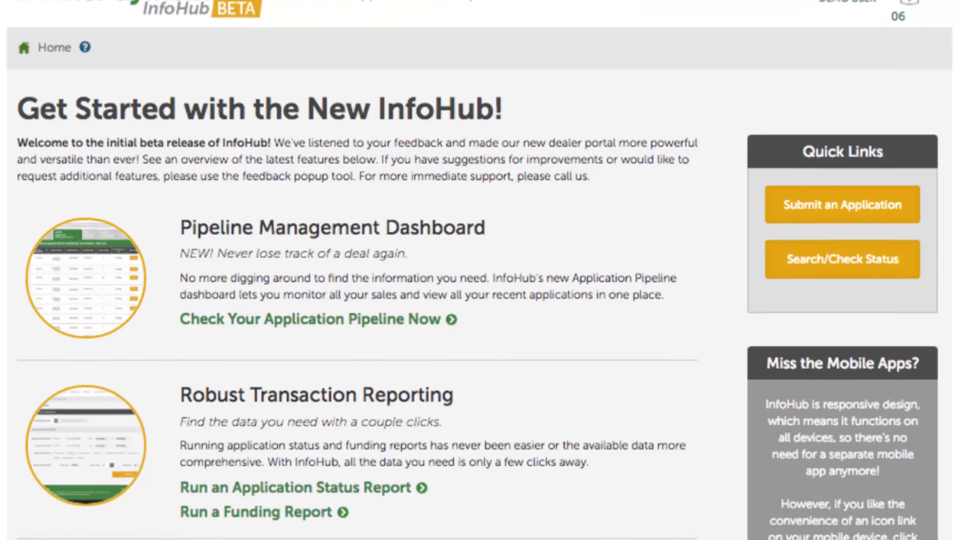
scroll("down", 3)
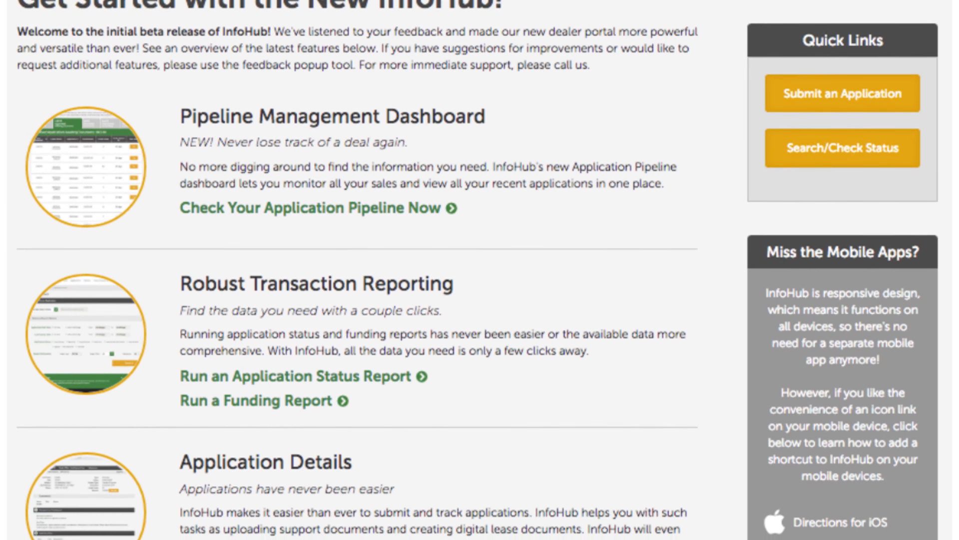
scroll("down", 3)
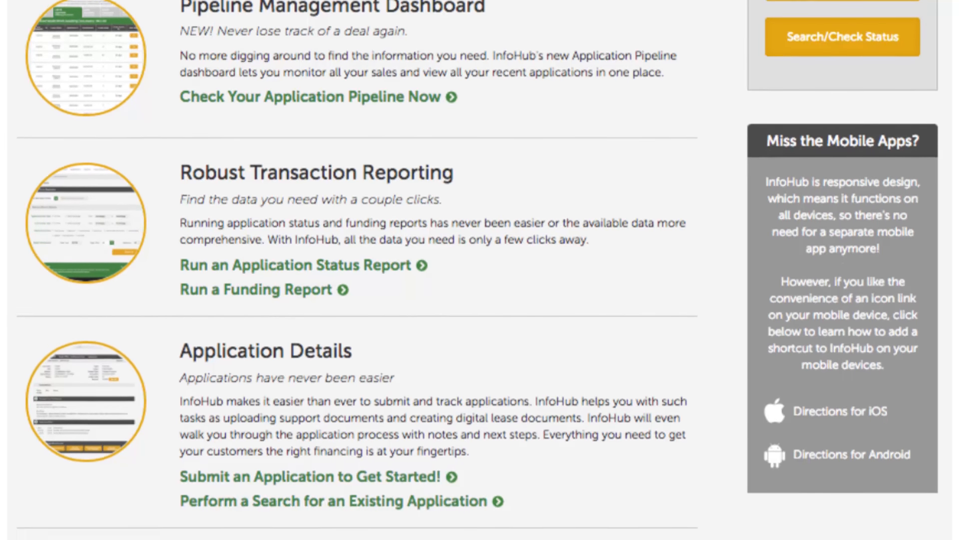
scroll("down", 3)
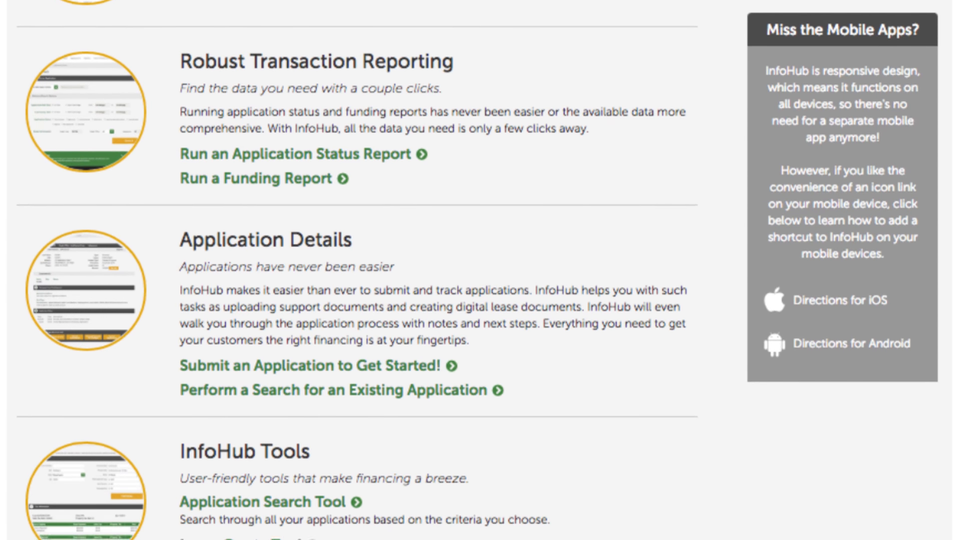
scroll("down", 3)
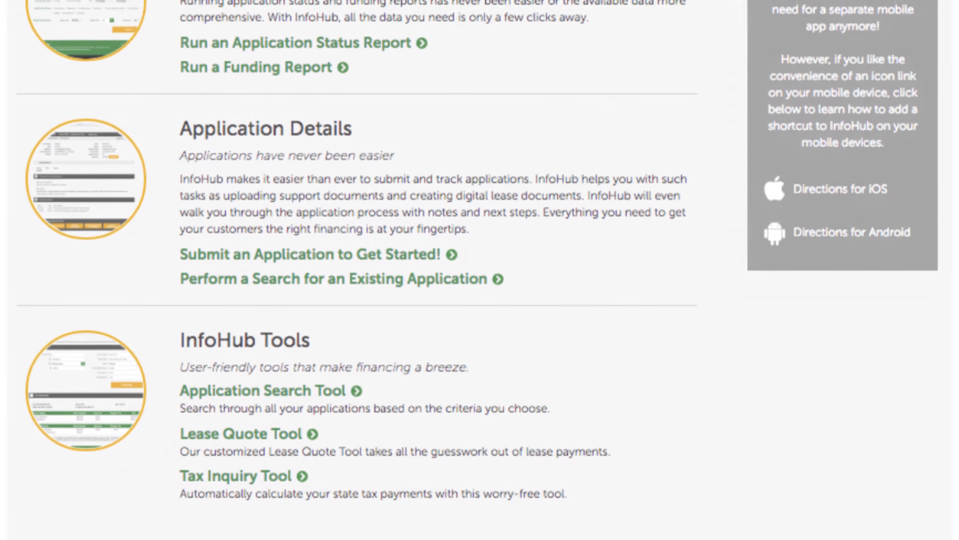